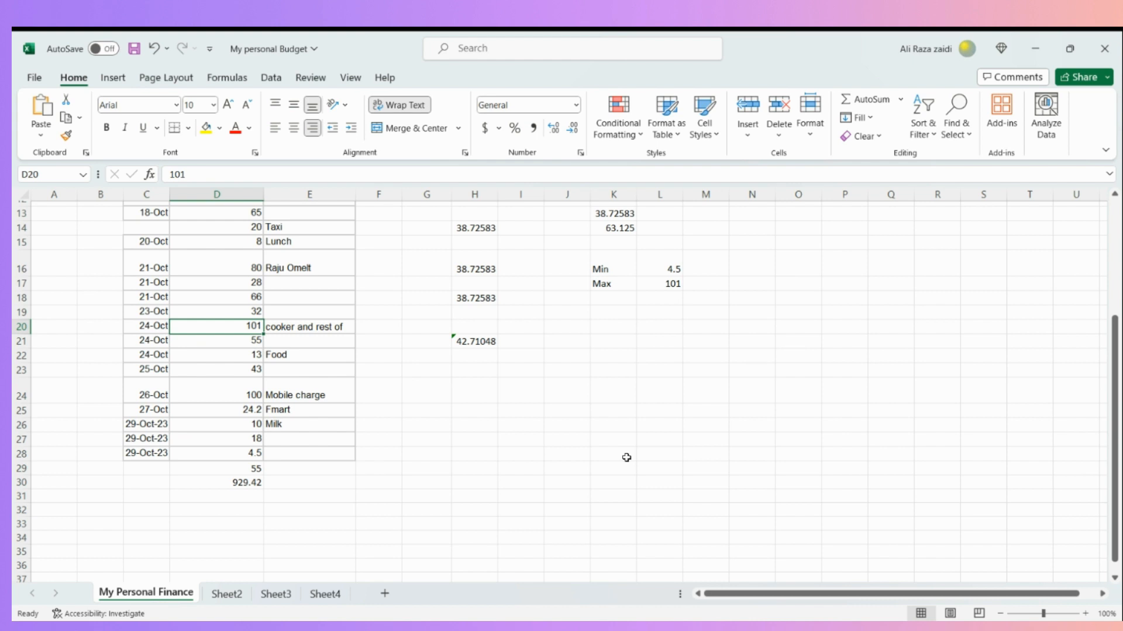
Select cell K24 beside the Min label, briefly checking the function list.
{"action": "scroll", "scroll_direction": "up", "scroll_amount": 3}
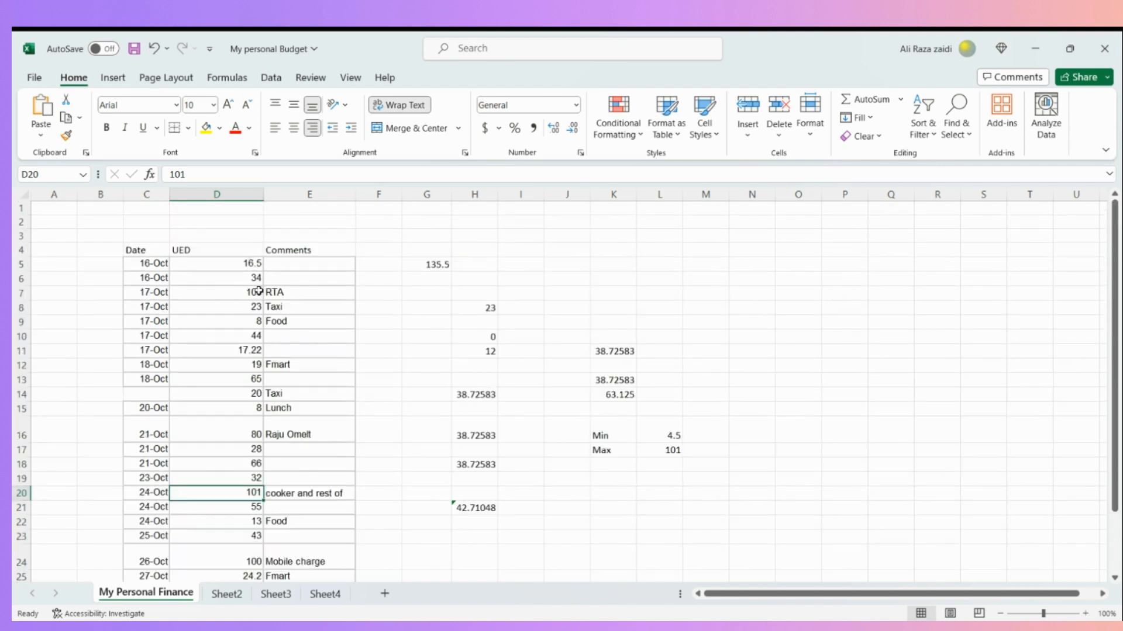
{"action": "scroll", "scroll_direction": "down", "scroll_amount": 3}
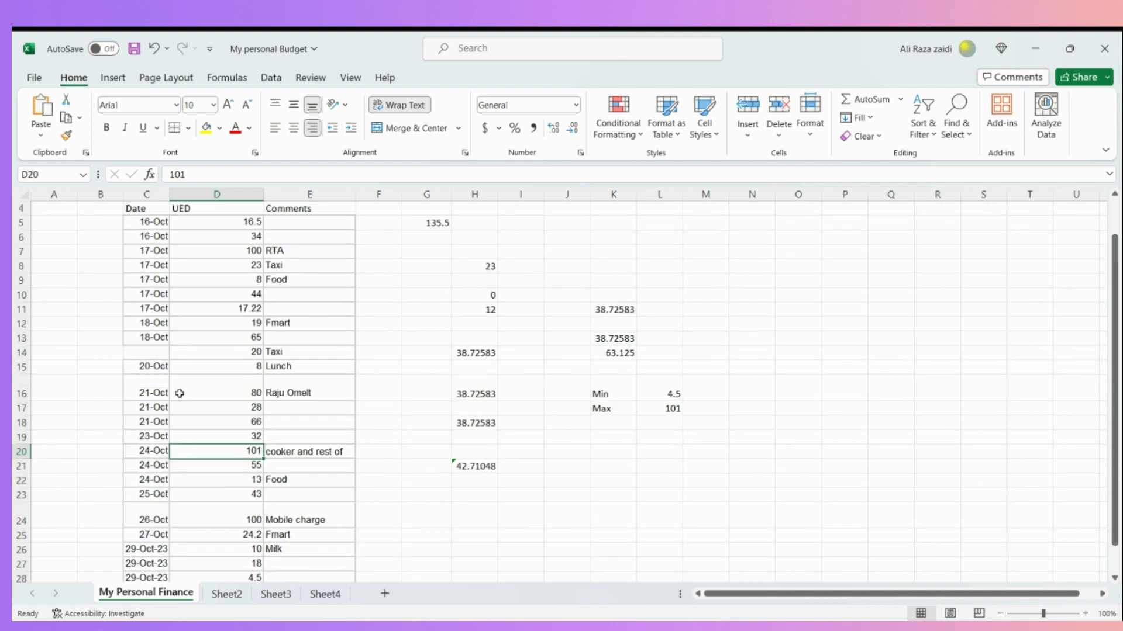
{"action": "mouse_move", "coordinate": [228, 381]}
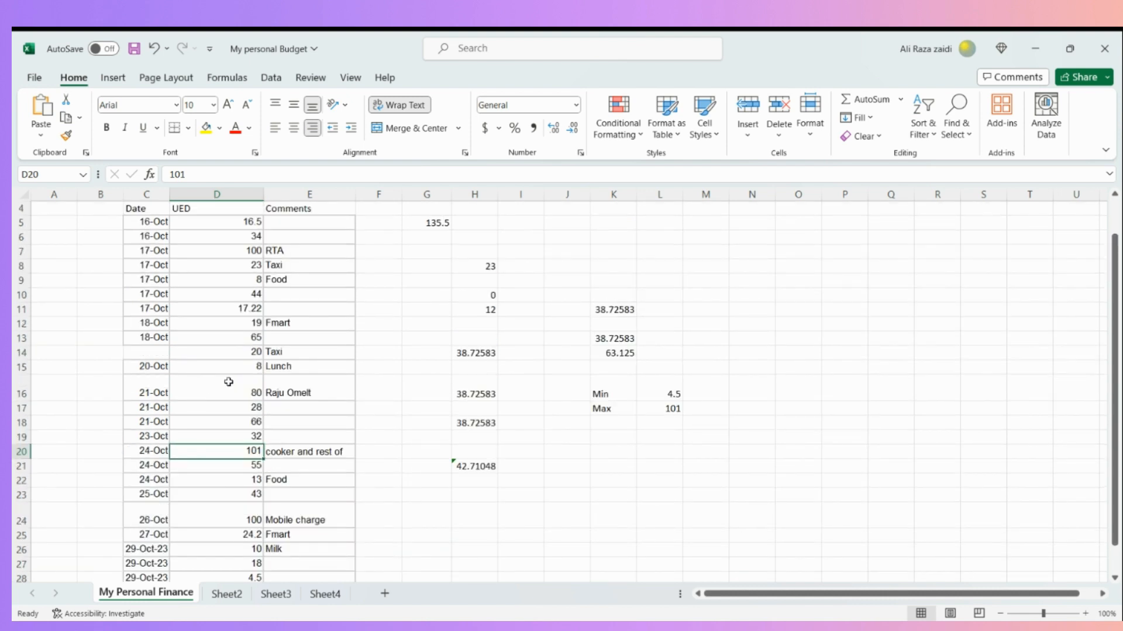
{"action": "mouse_move", "coordinate": [237, 222]}
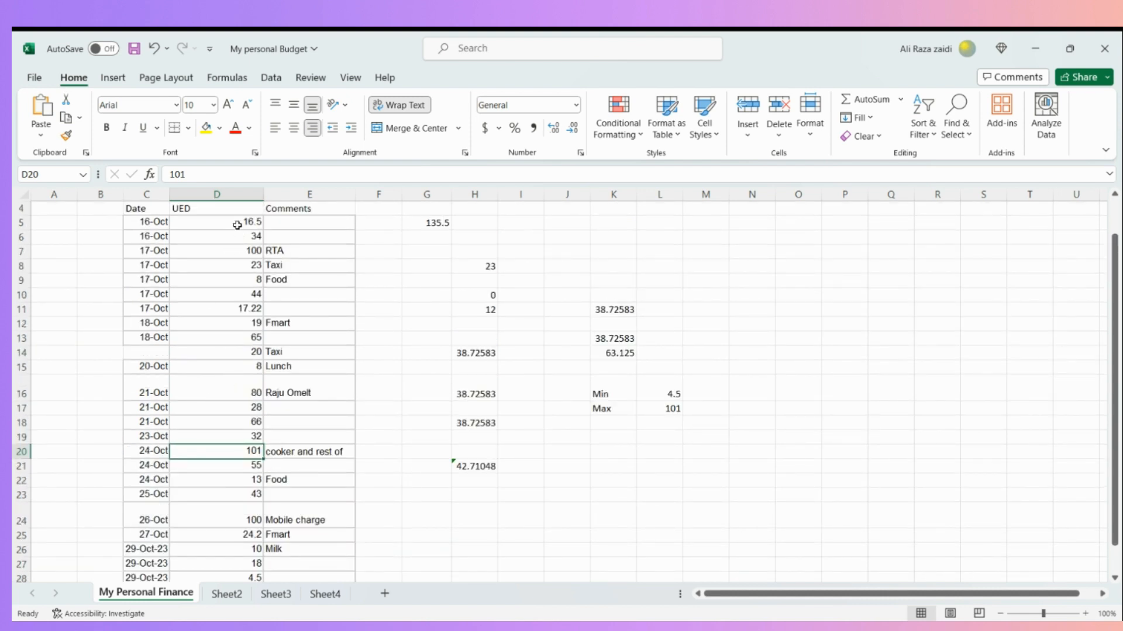
{"action": "scroll", "scroll_direction": "up", "scroll_amount": 3}
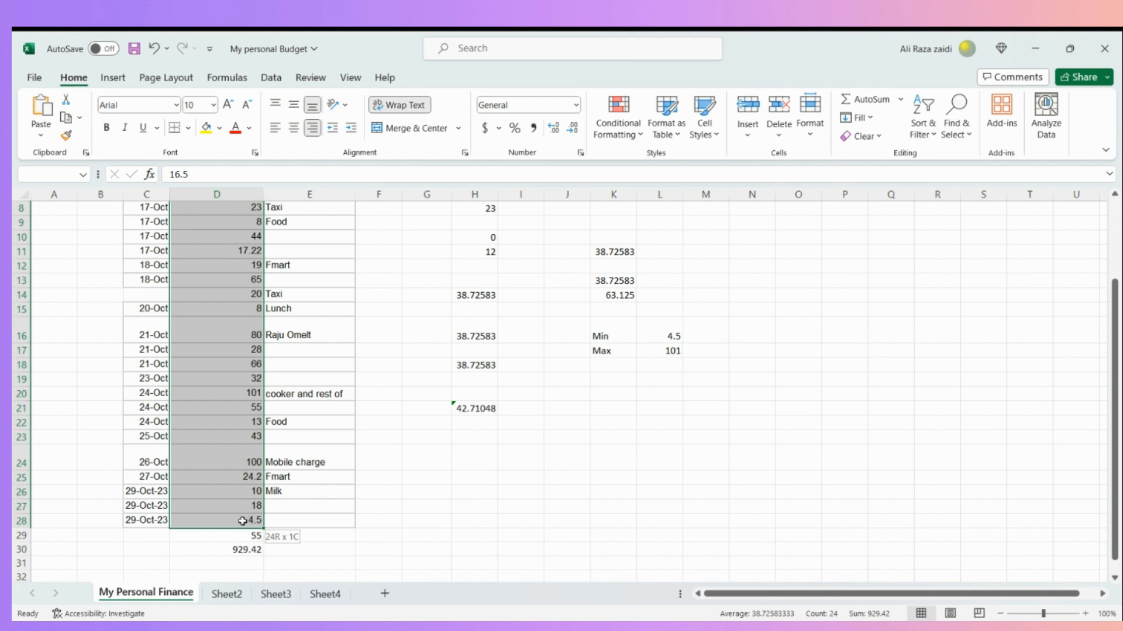
{"action": "left_click", "coordinate": [613, 422]}
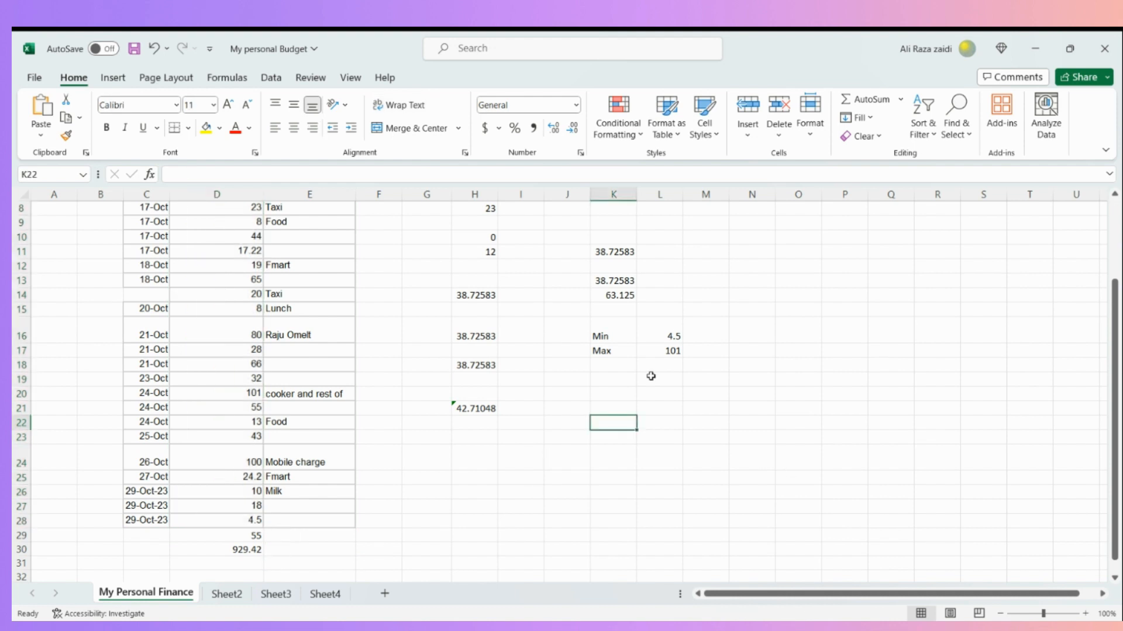
{"action": "left_click", "coordinate": [612, 456]}
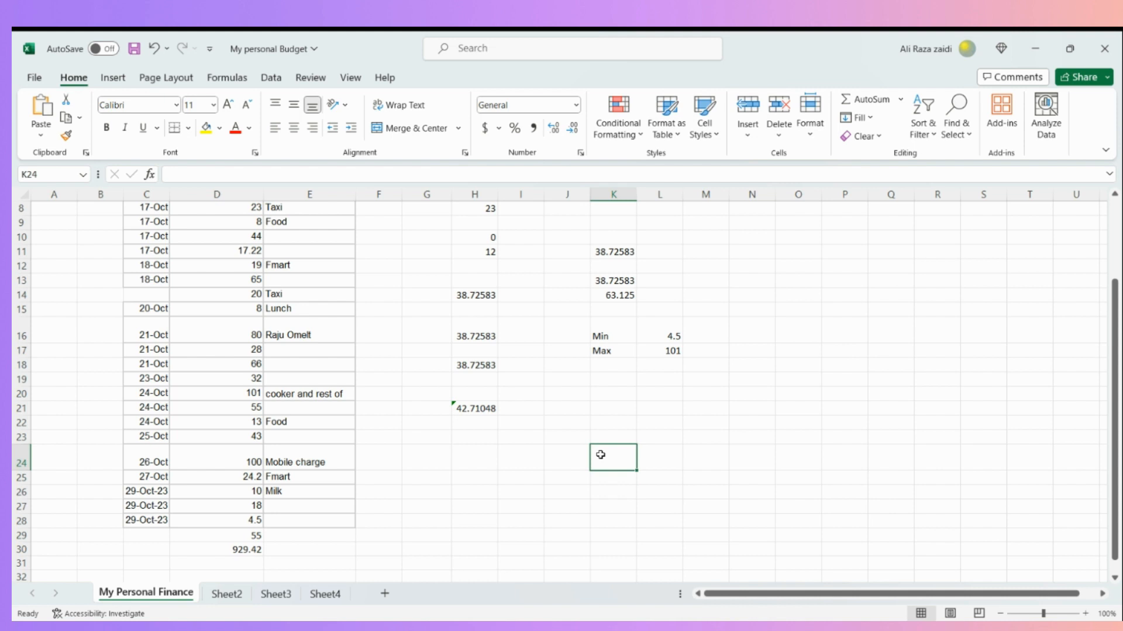
{"action": "mouse_move", "coordinate": [606, 463]}
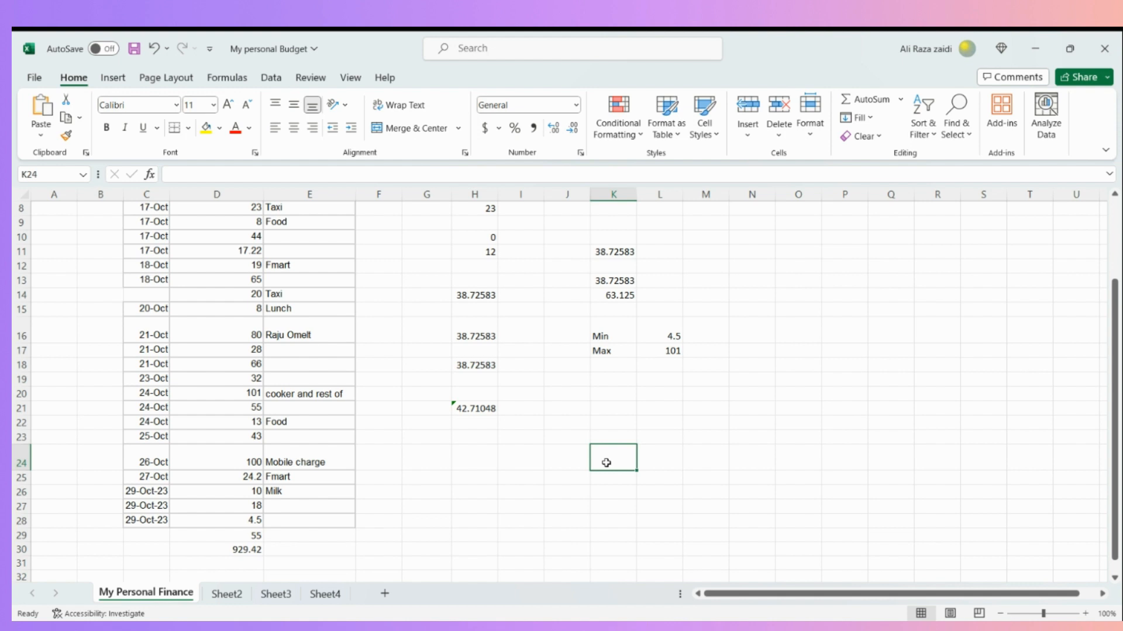
{"action": "mouse_move", "coordinate": [151, 174]}
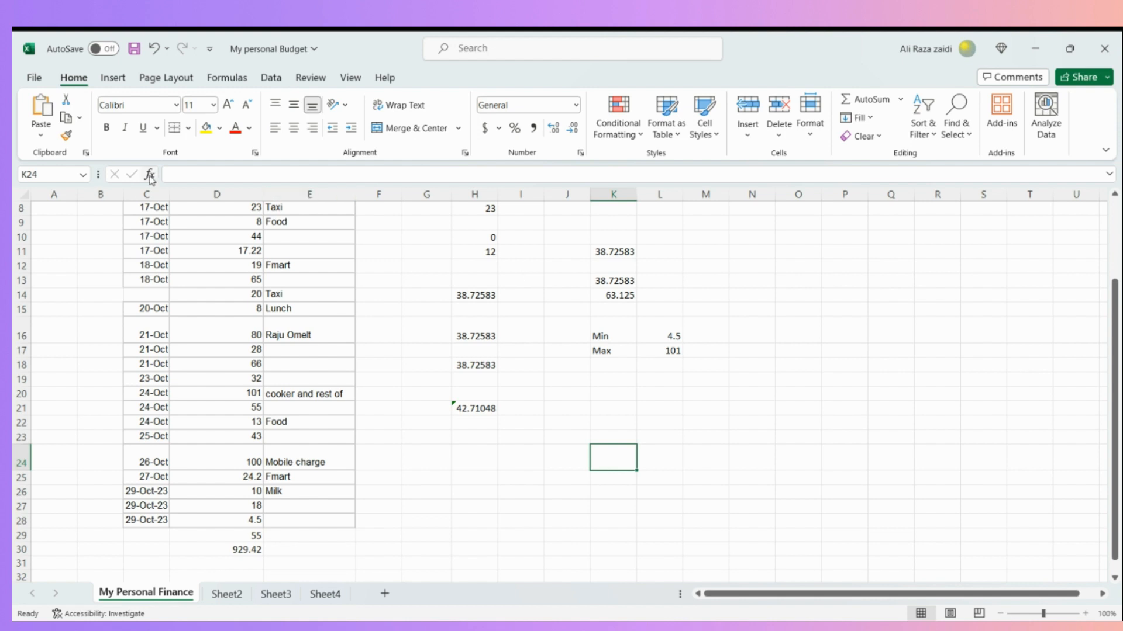
{"action": "left_click", "coordinate": [148, 174]}
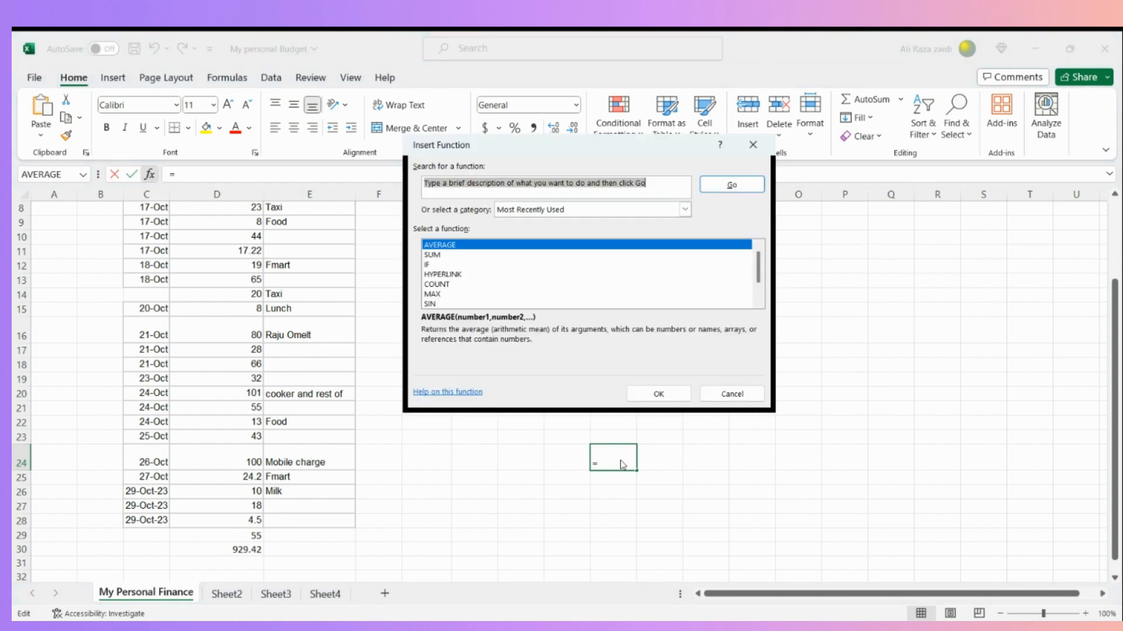
{"action": "left_click", "coordinate": [729, 393]}
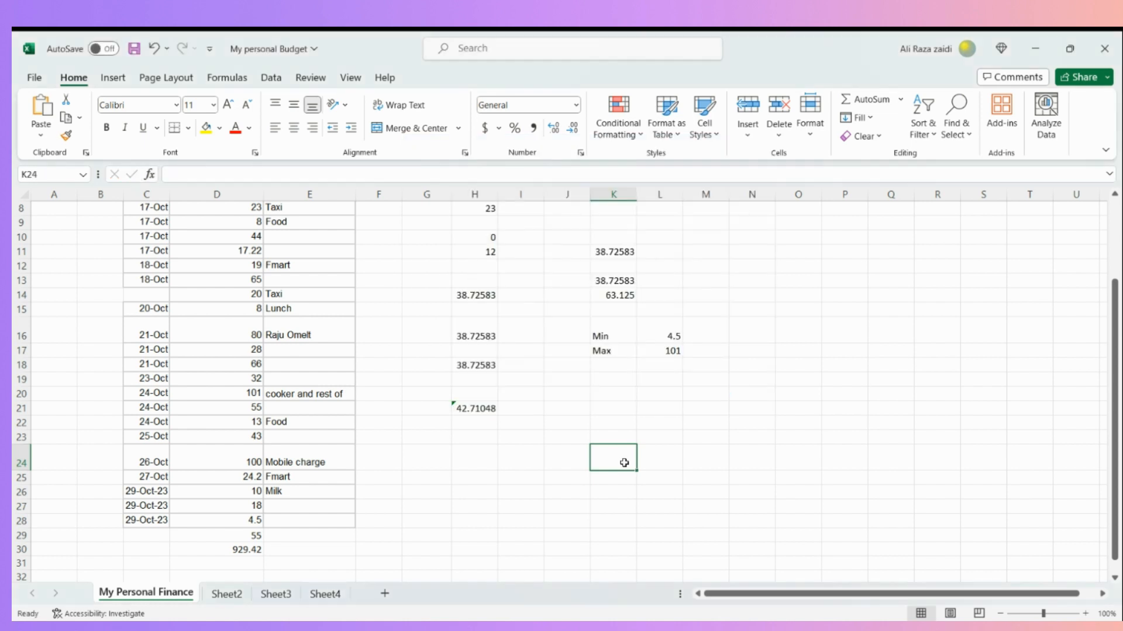
Enter =min(D5:D28) in K24 so it returns the smallest expense, 4.5.
{"action": "double_click", "coordinate": [612, 459]}
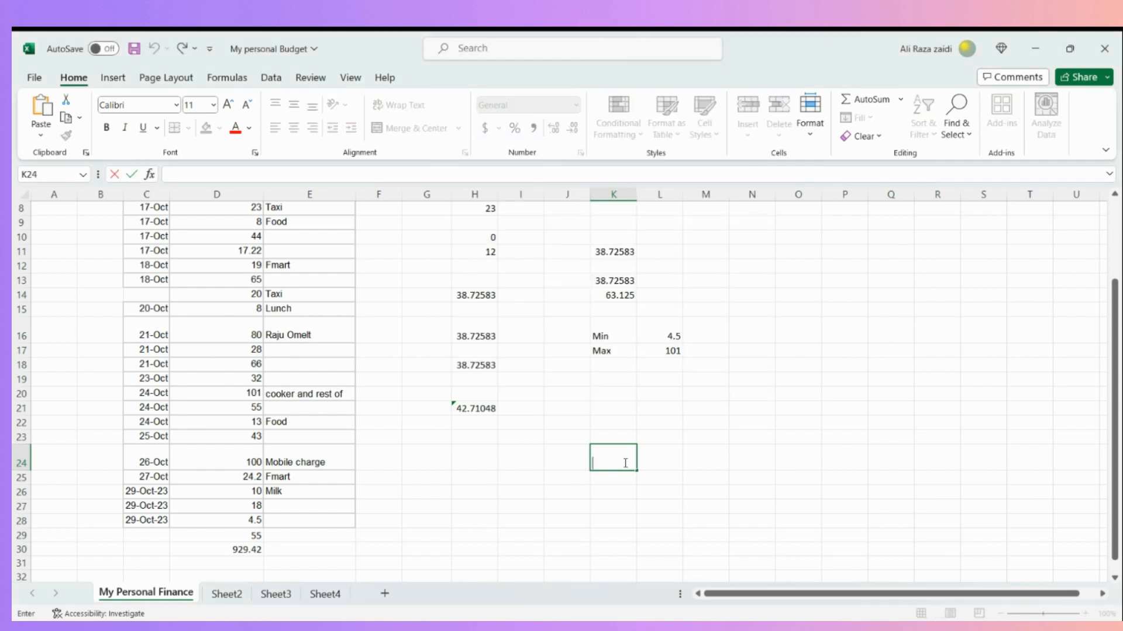
{"action": "type", "text": "="}
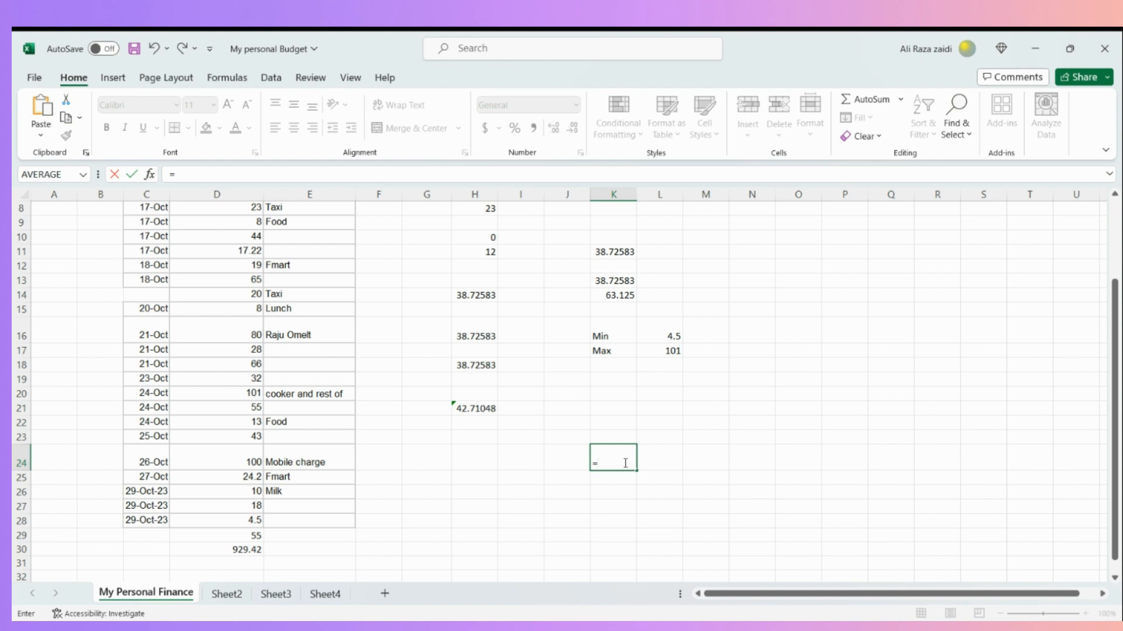
{"action": "type", "text": "min"}
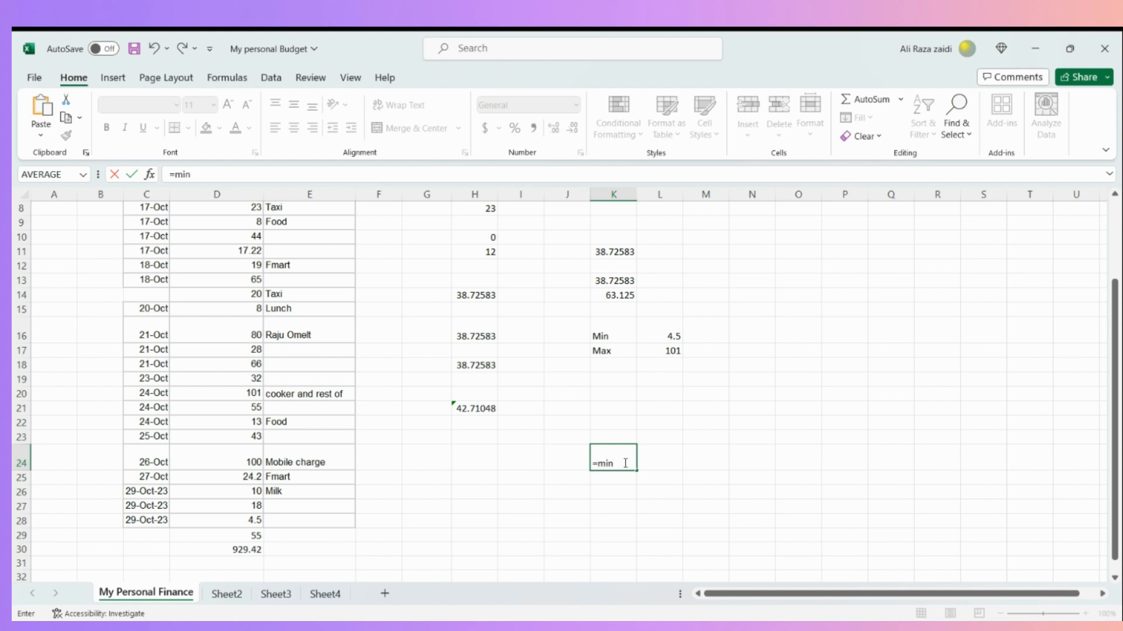
{"action": "type", "text": "("}
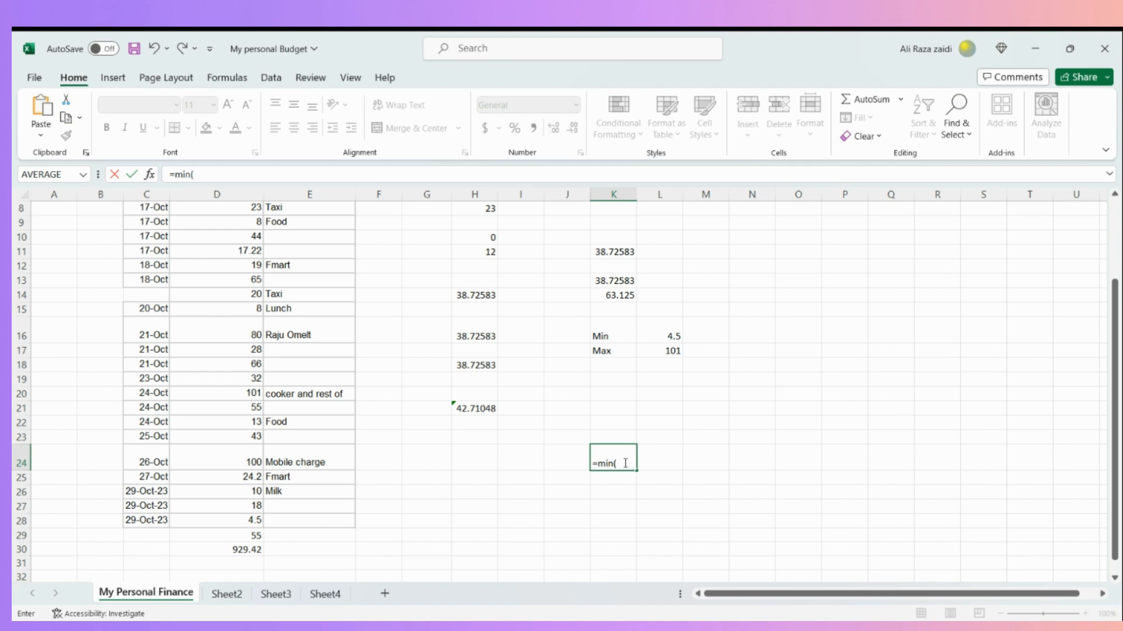
{"action": "scroll", "scroll_direction": "up", "scroll_amount": 3}
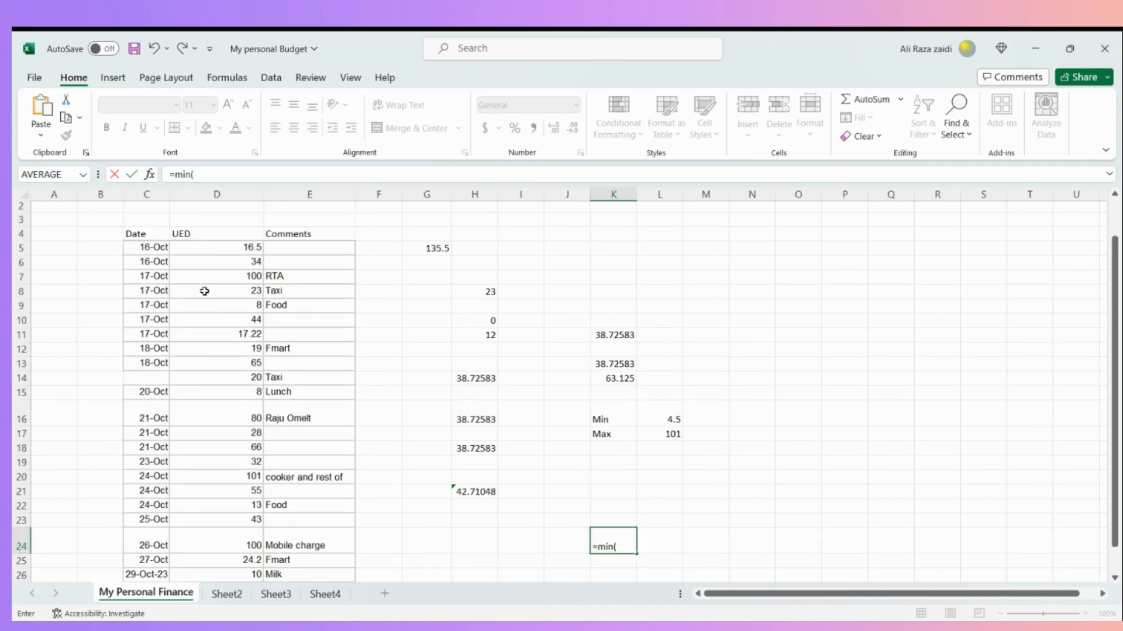
{"action": "left_click_drag", "start_coordinate": [216, 247], "coordinate": [216, 448]}
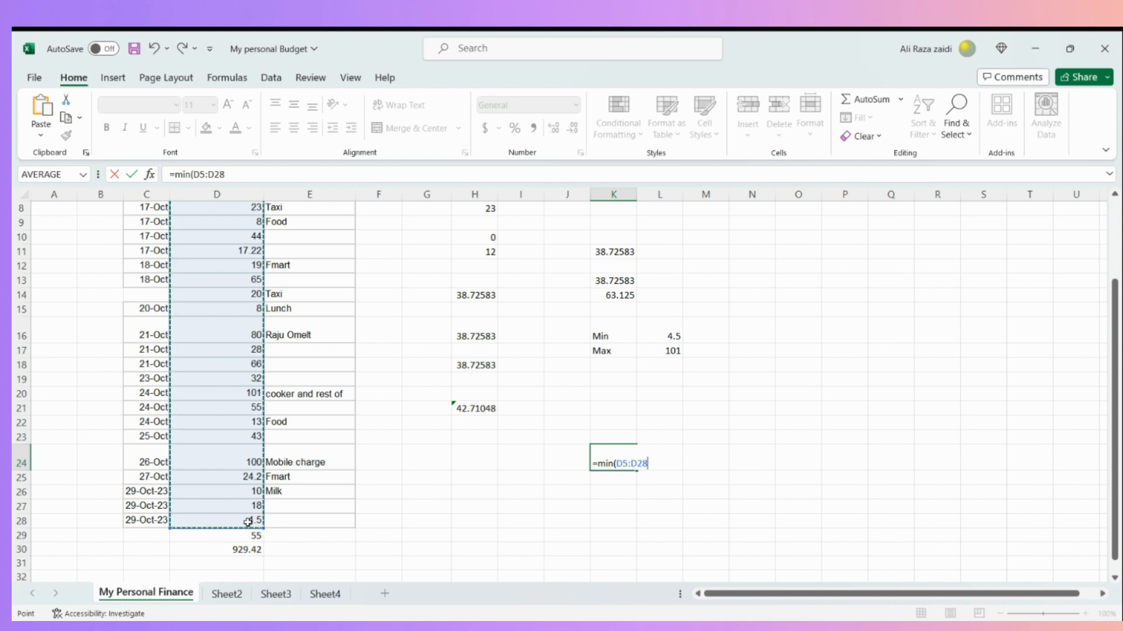
{"action": "type", "text": ")"}
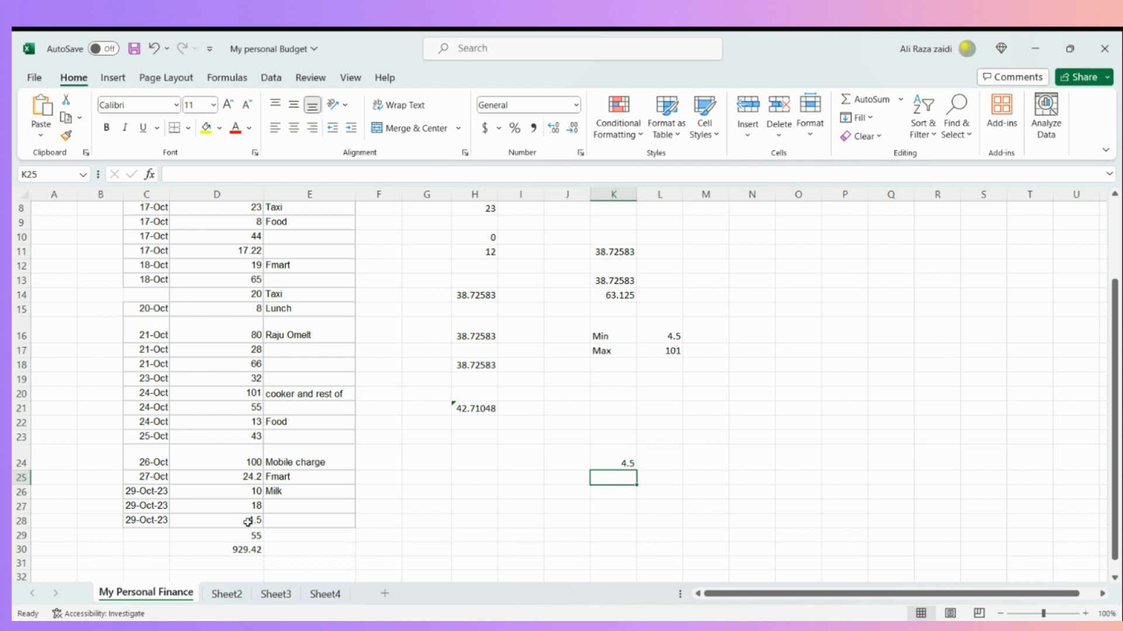
Begin =max( in cell K25 and look over the expense column for its range.
{"action": "scroll", "scroll_direction": "down", "scroll_amount": 3}
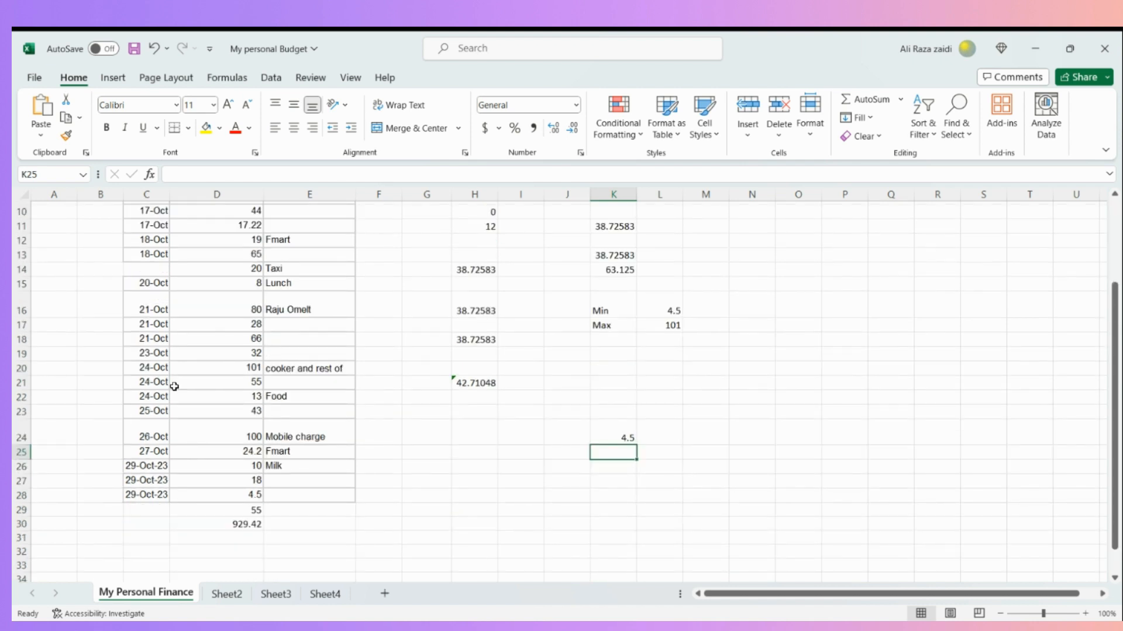
{"action": "mouse_move", "coordinate": [175, 389]}
{"action": "type", "text": "="}
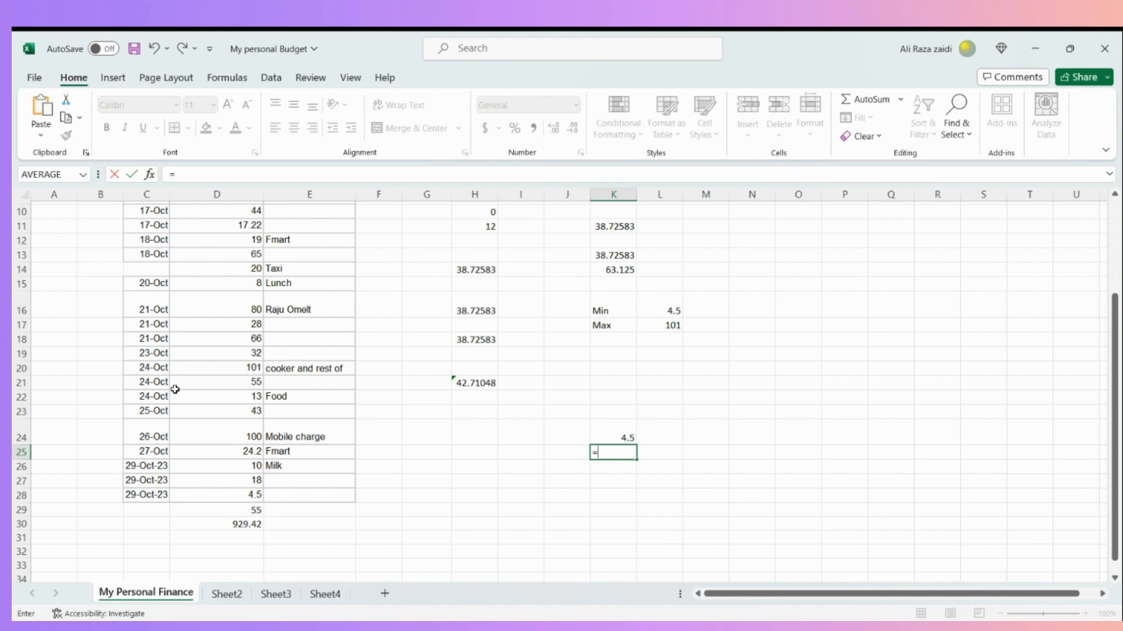
{"action": "type", "text": "max("}
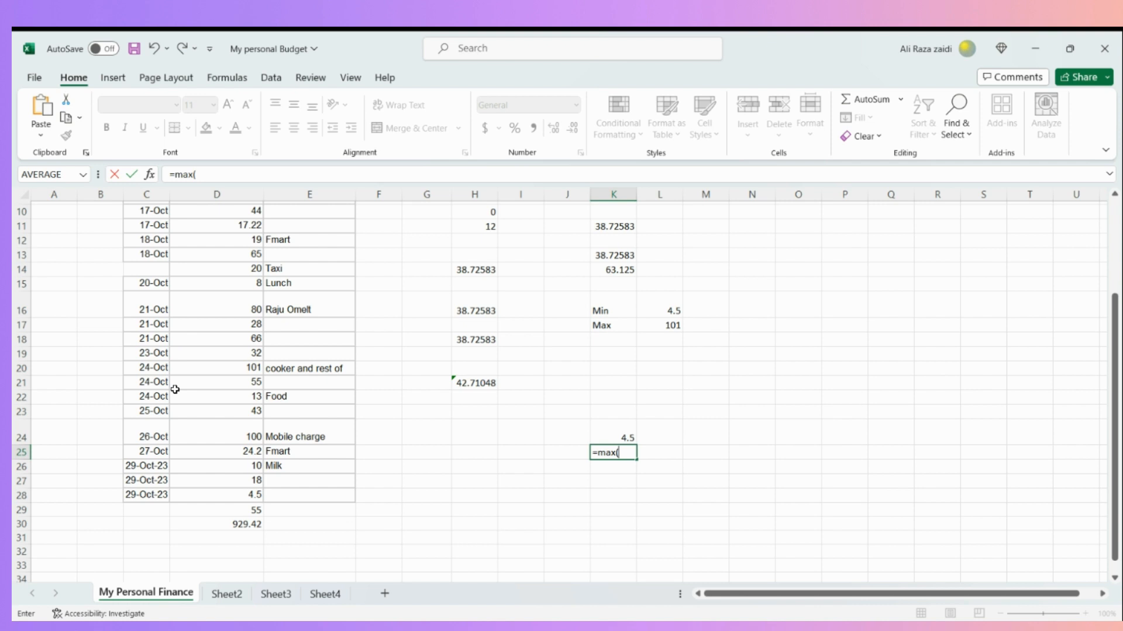
{"action": "scroll", "scroll_direction": "up", "scroll_amount": 3}
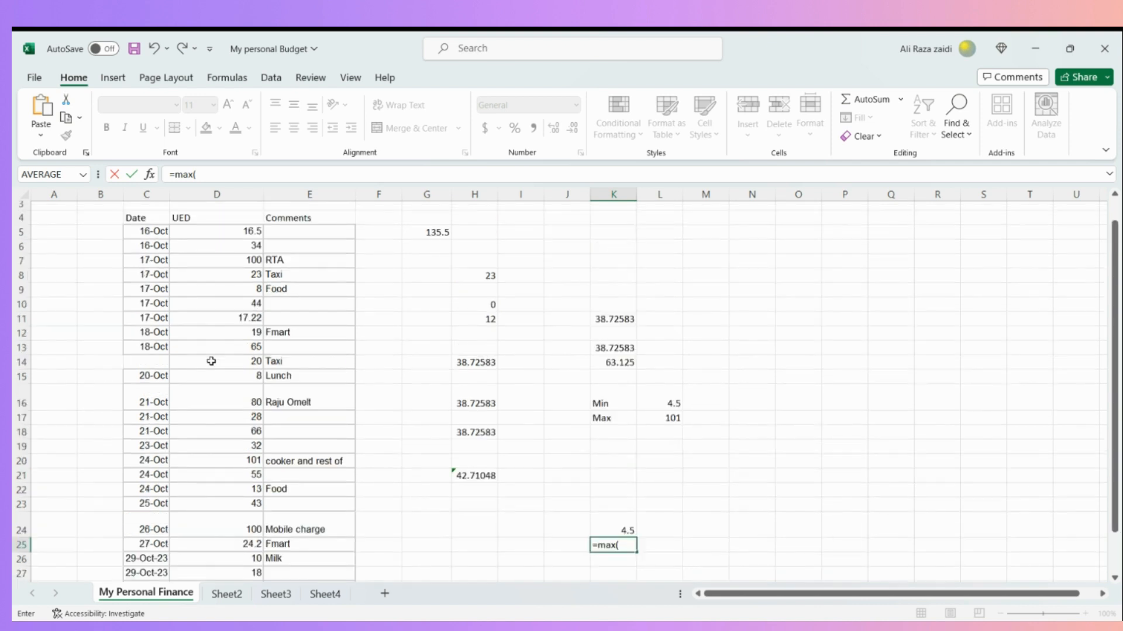
{"action": "scroll", "scroll_direction": "down", "scroll_amount": 3}
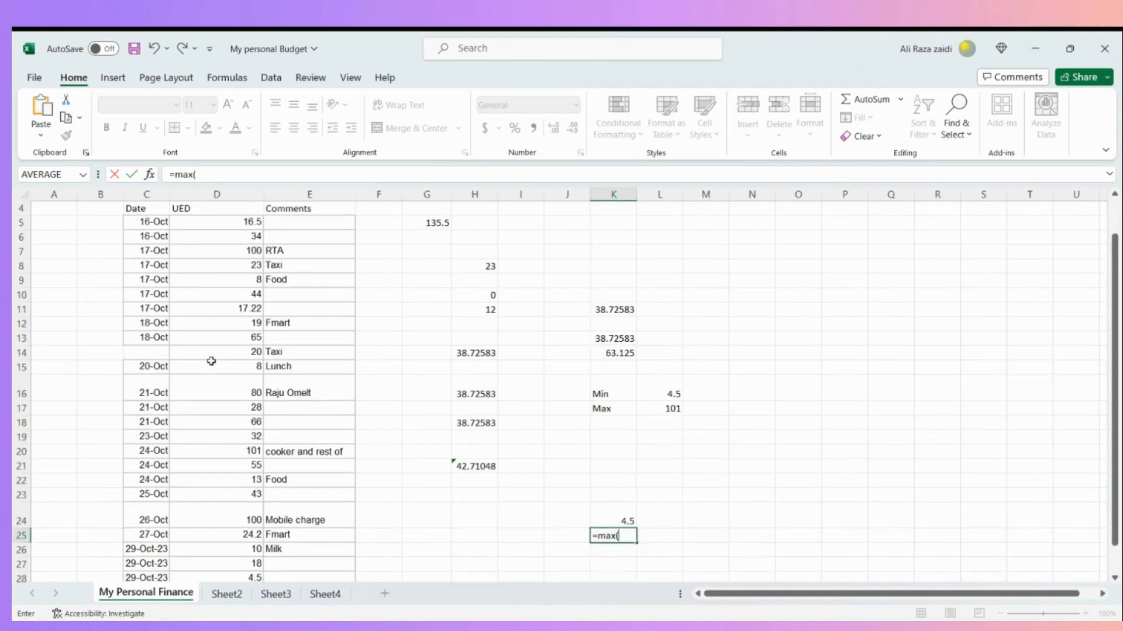
{"action": "scroll", "scroll_direction": "up", "scroll_amount": 3}
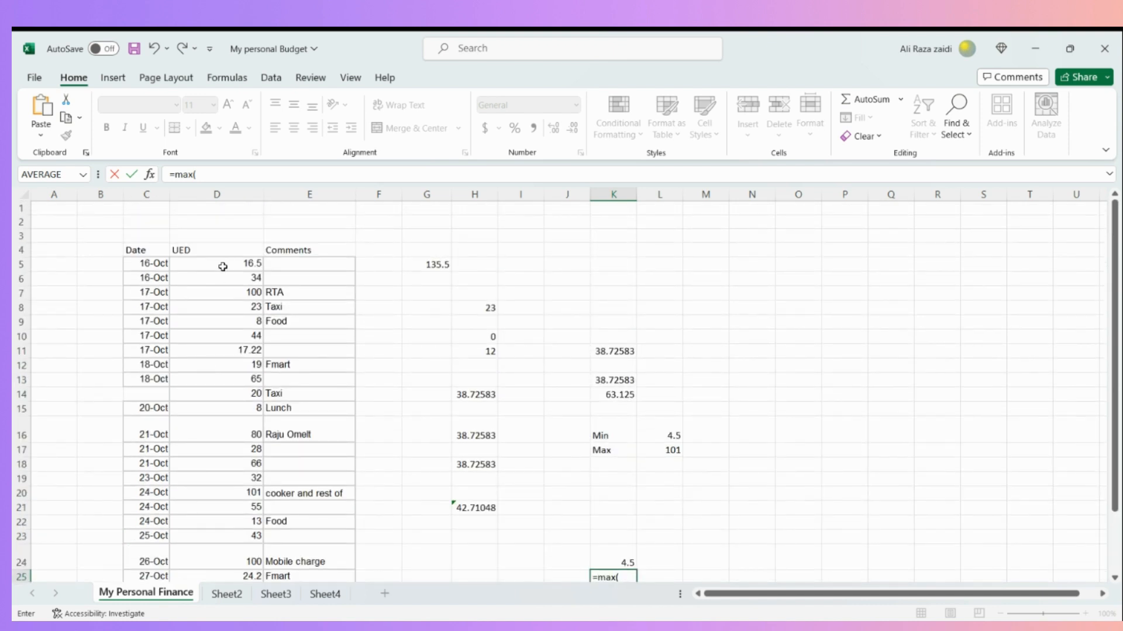
{"action": "scroll", "scroll_direction": "down", "scroll_amount": 3}
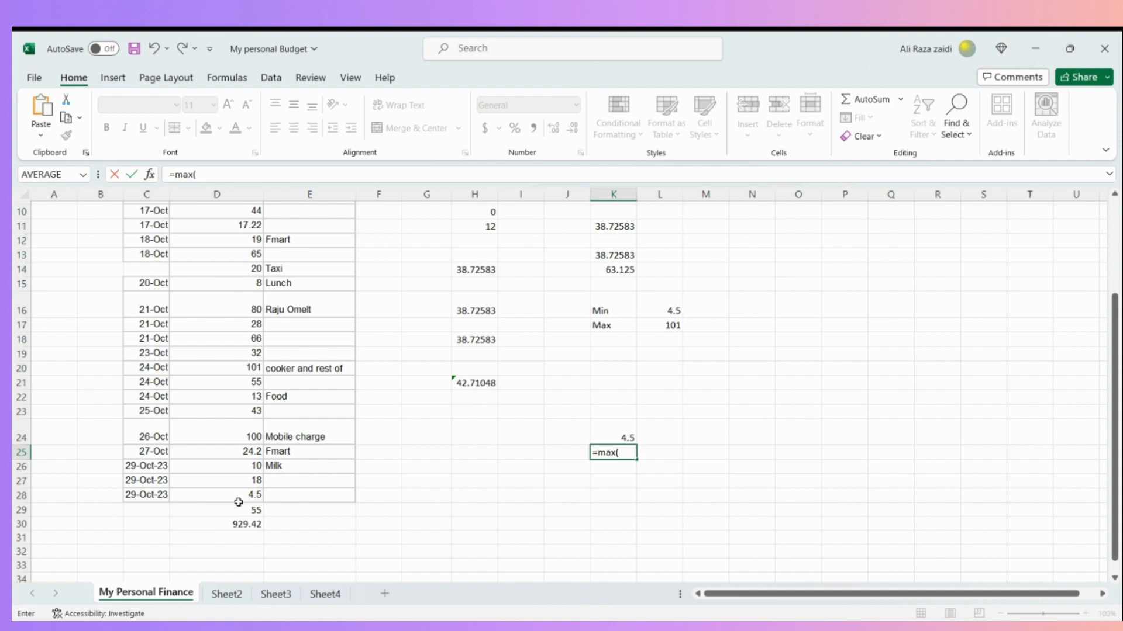
{"action": "mouse_move", "coordinate": [679, 449]}
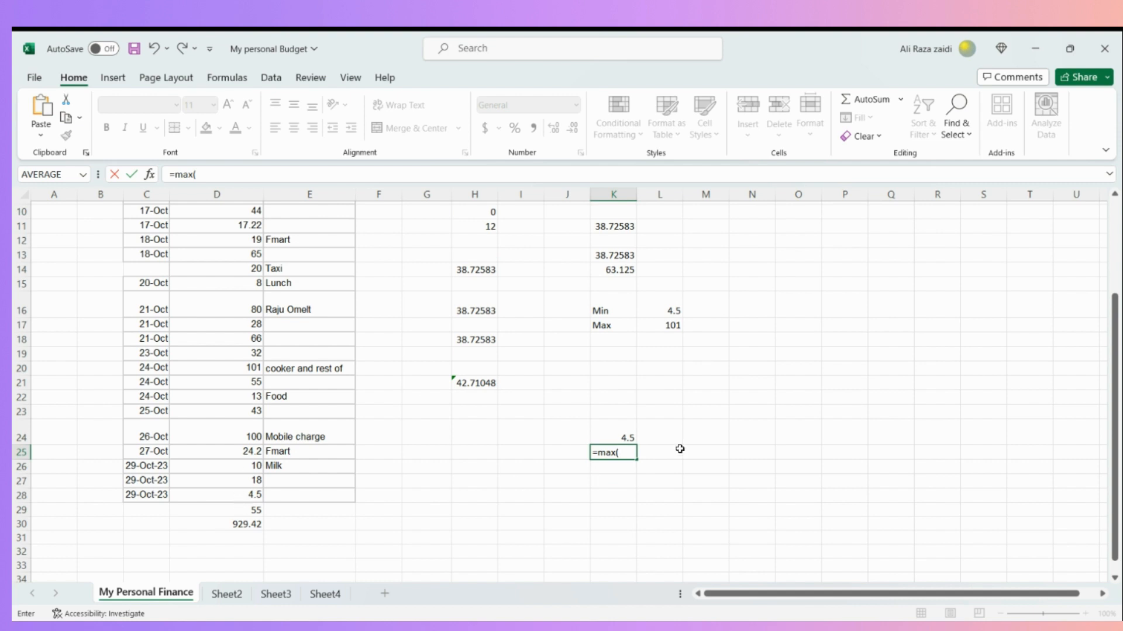
Complete =max(d5:d28) in K25 so it returns the largest expense, 101.
{"action": "type", "text": "d"}
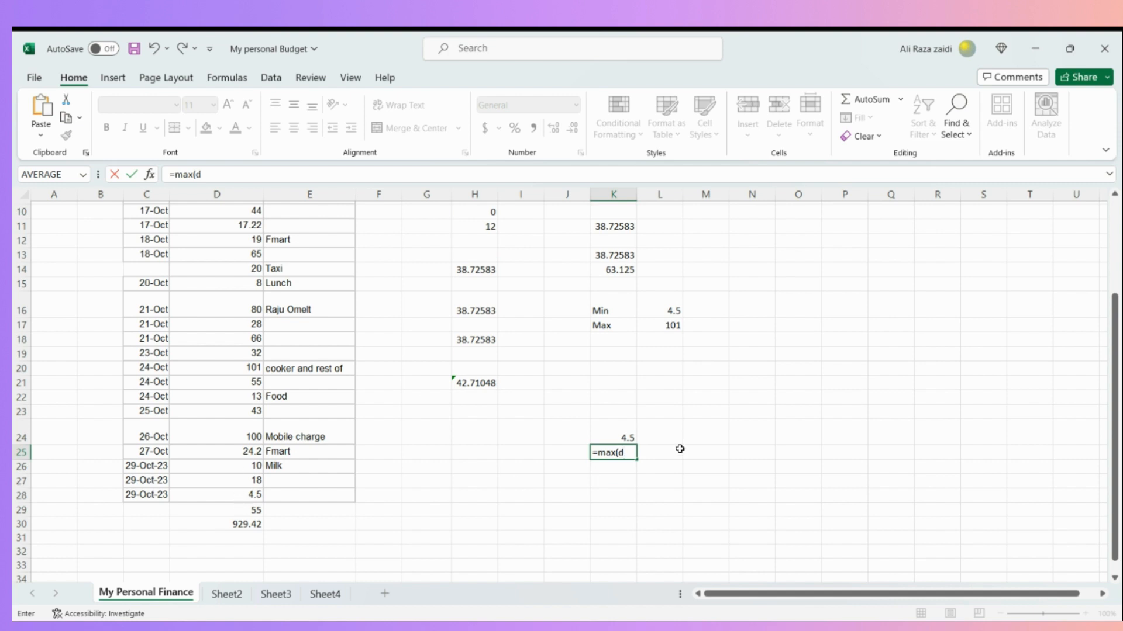
{"action": "type", "text": "5:"}
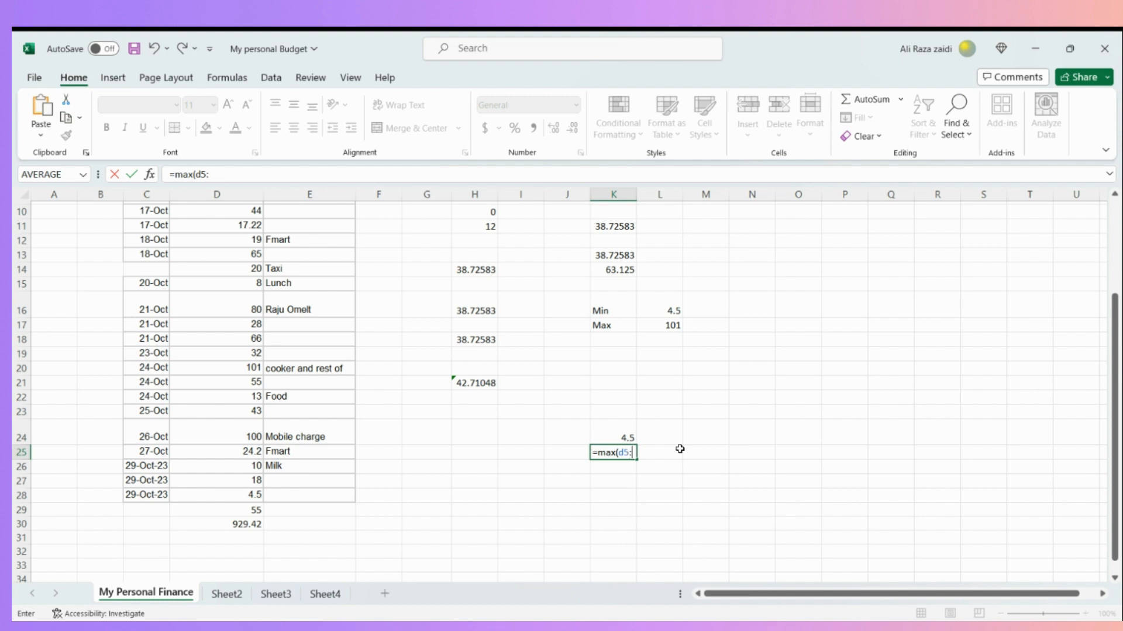
{"action": "type", "text": "d28"}
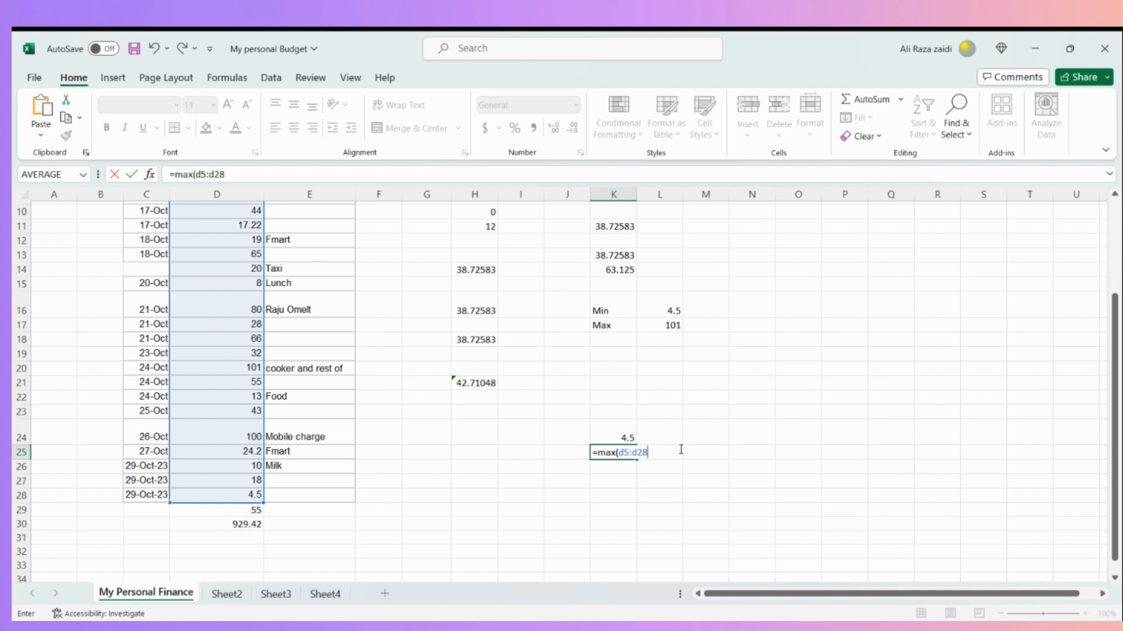
{"action": "type", "text": ")"}
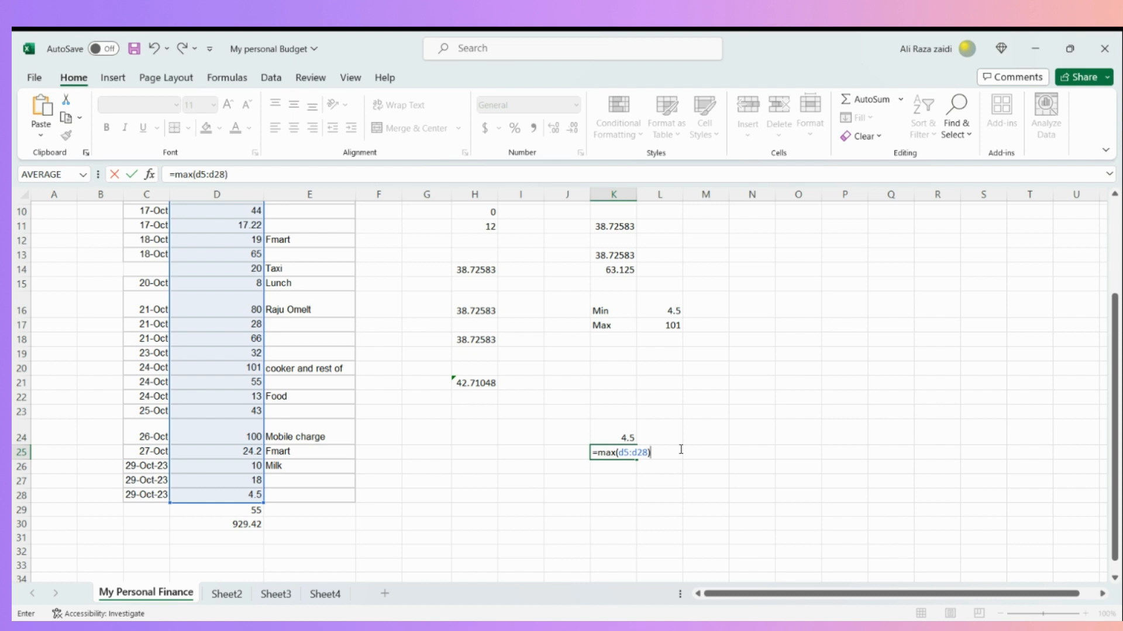
{"action": "key", "text": "Return"}
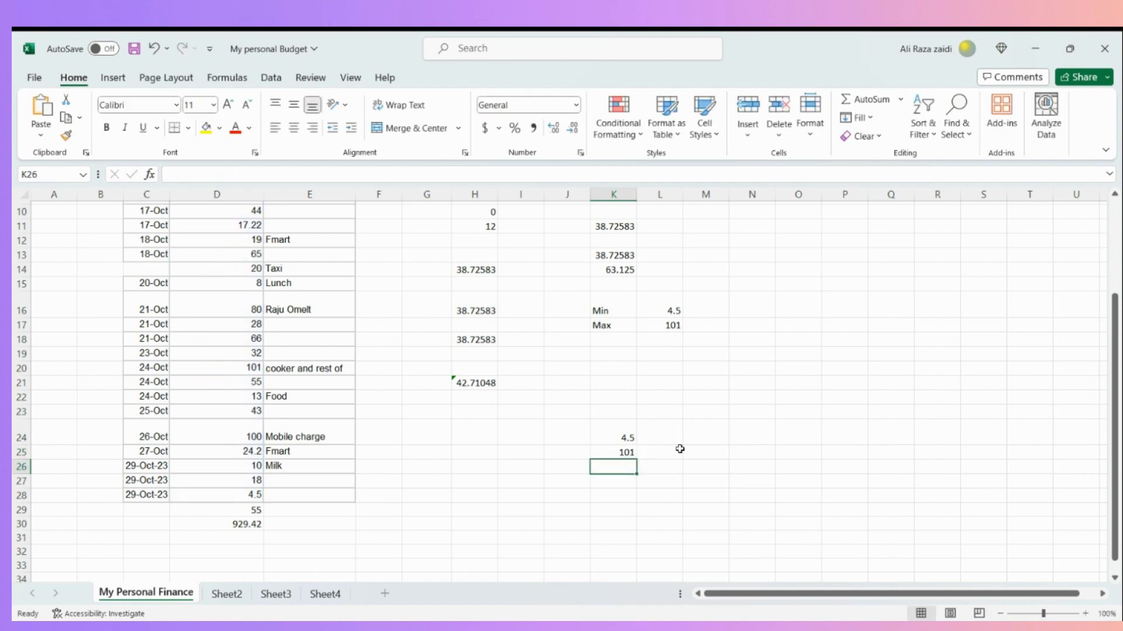